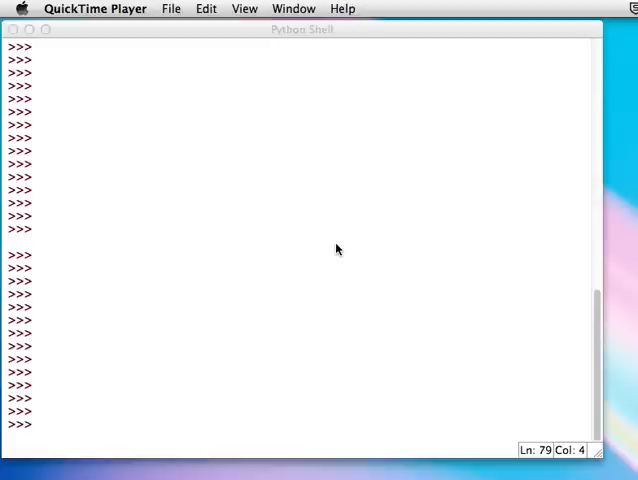
mouse_move(158, 82)
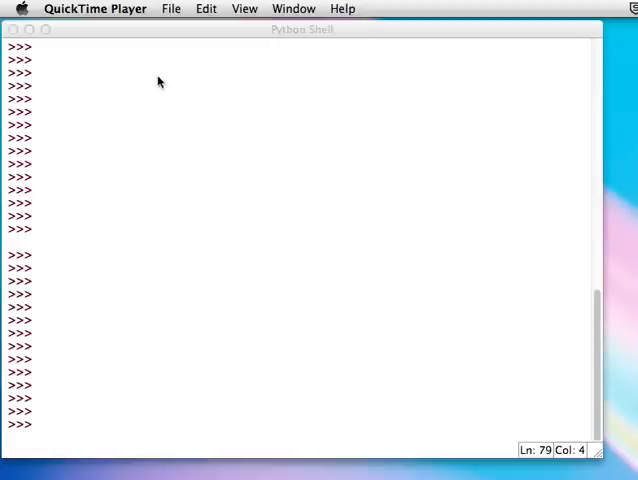
- Focus the IDLE Python Shell window over the video player and open its File menu
left_click(170, 8)
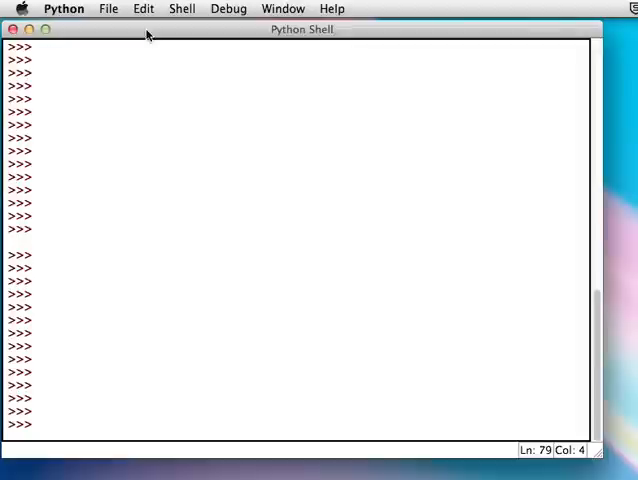
left_click(108, 8)
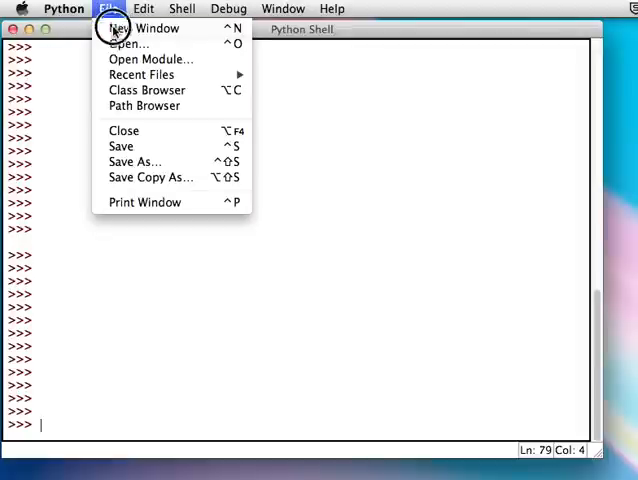
- Create a new Untitled editor window via File > New Window and focus it
left_click(135, 28)
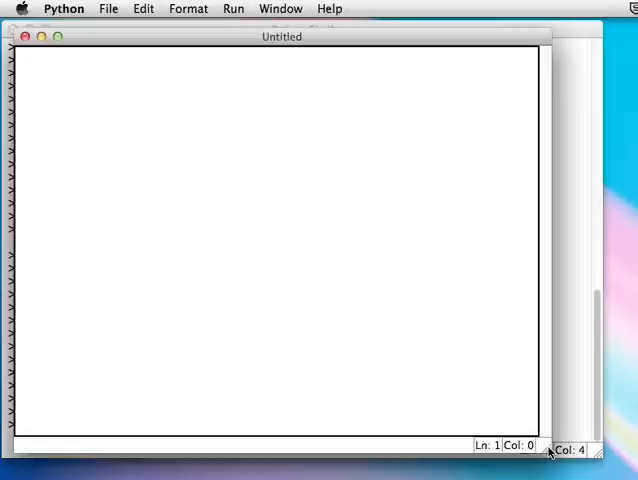
left_click(25, 55)
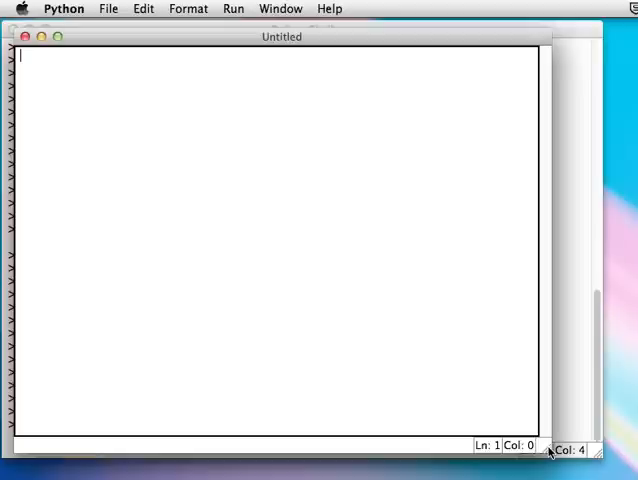
mouse_move(202, 123)
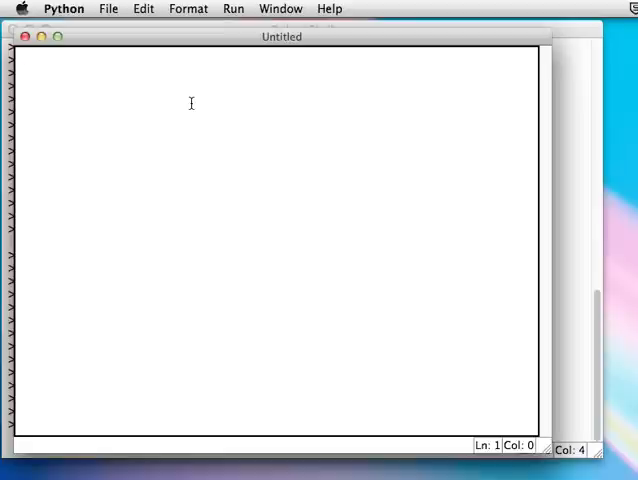
left_click(20, 55)
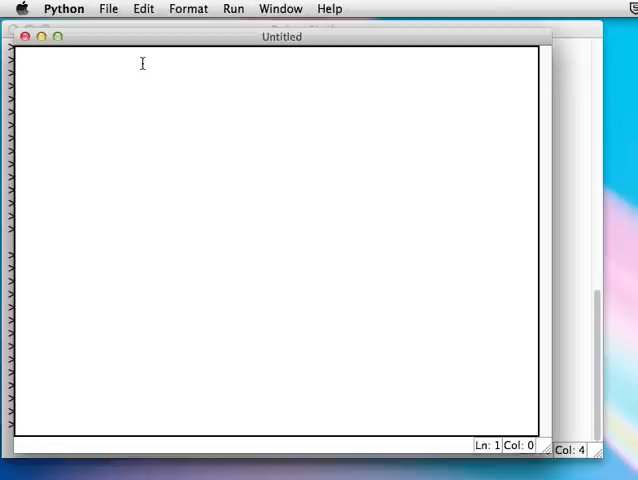
- Type 'import pylab' as the script's first line
type("import")
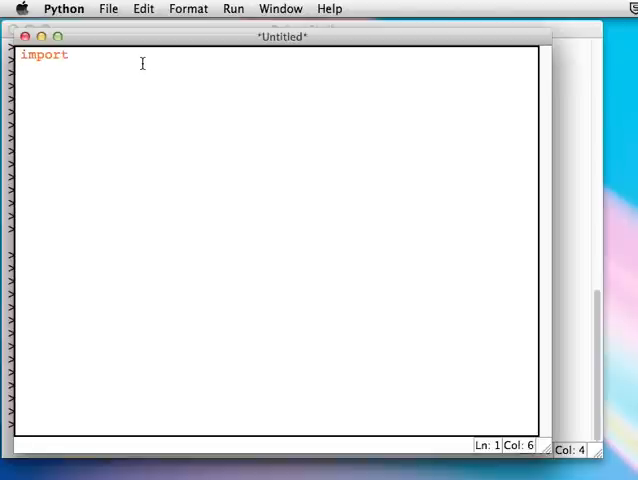
type("pylab")
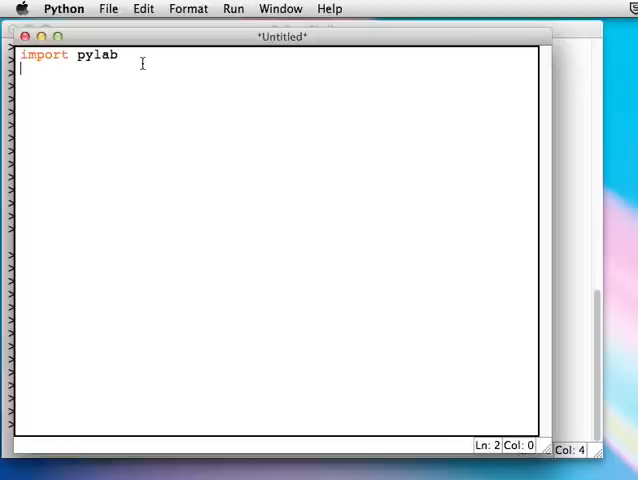
left_click(108, 8)
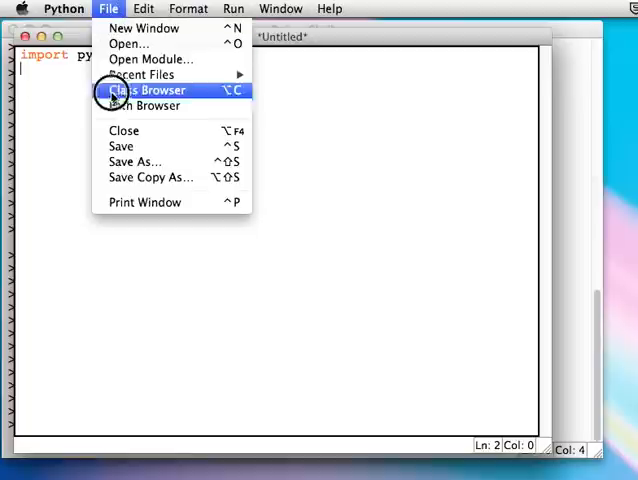
- Attempt to save the script as plot.py and dismiss the permission-denied error
left_click(135, 161)
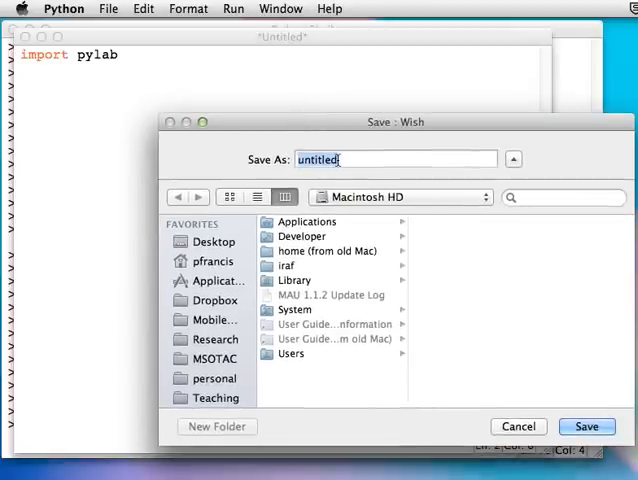
type("plot.py")
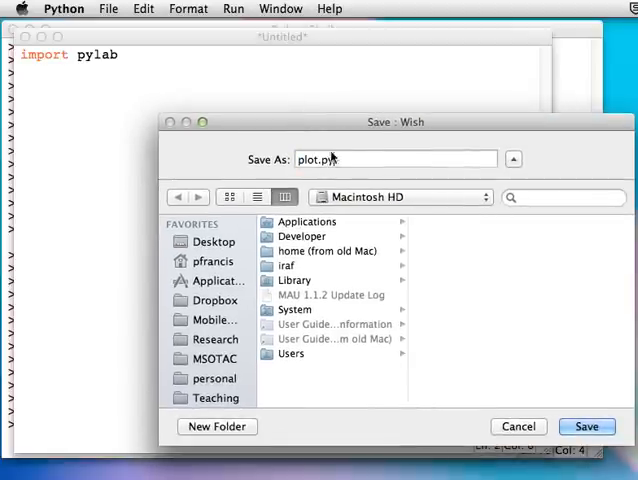
left_click(586, 426)
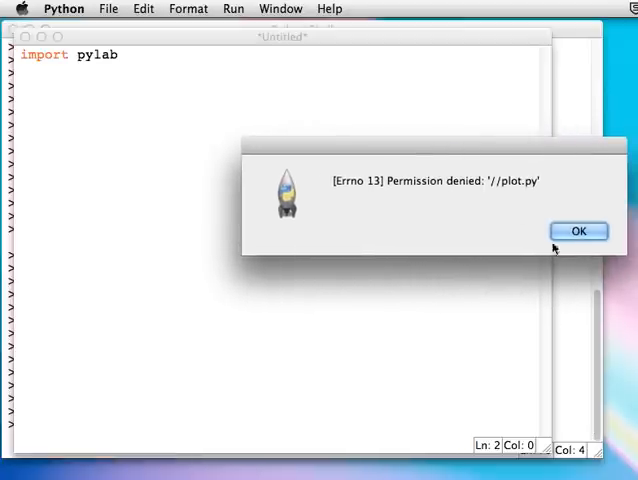
left_click(578, 231)
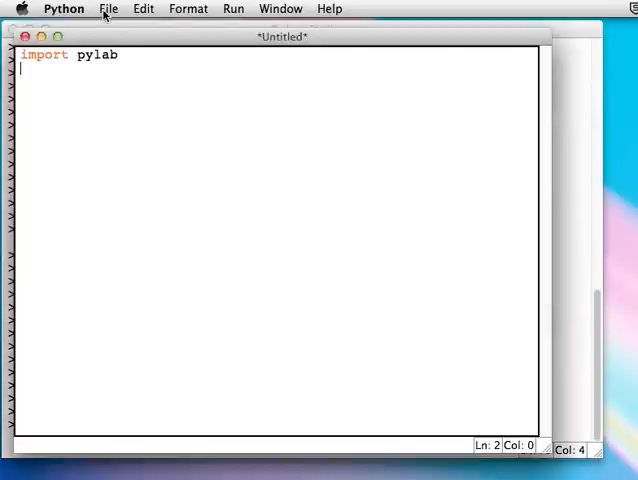
- Retry saving, choosing Desktop as the location for plot.py
left_click(108, 8)
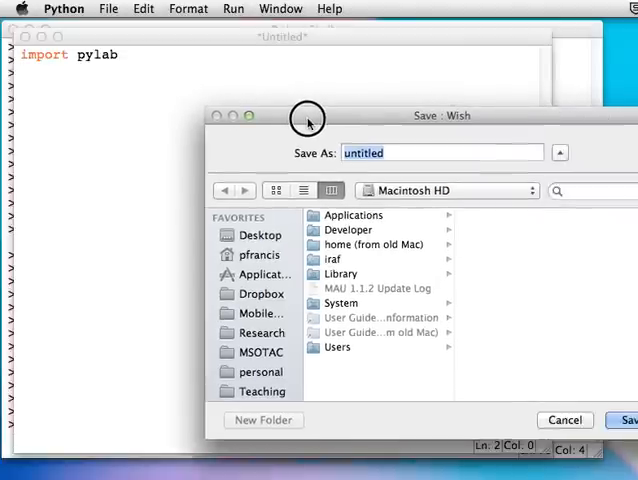
left_click_drag(308, 118, 382, 97)
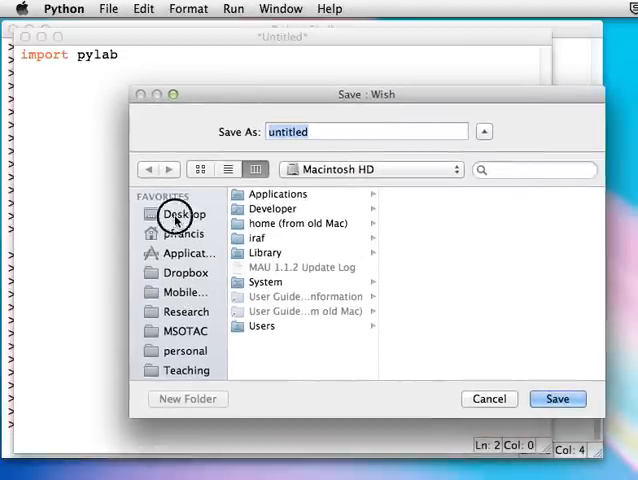
left_click(184, 214)
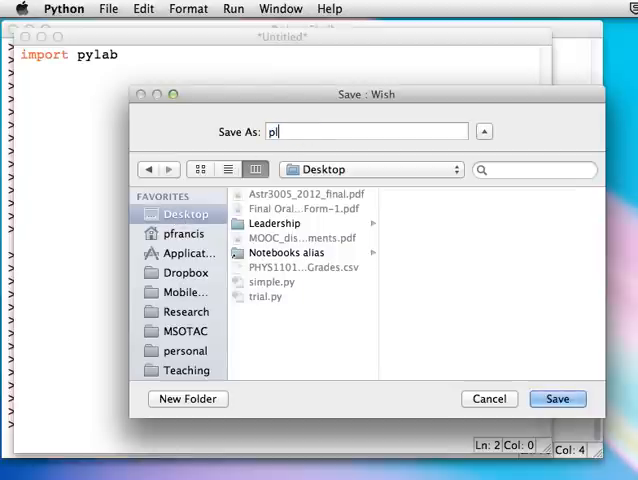
type("ot.py")
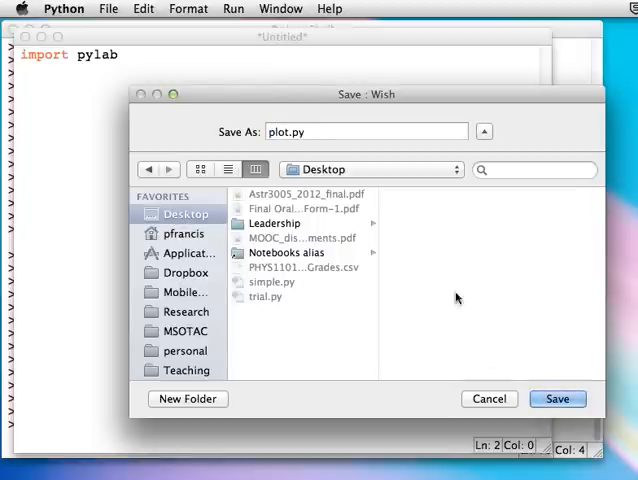
left_click(557, 398)
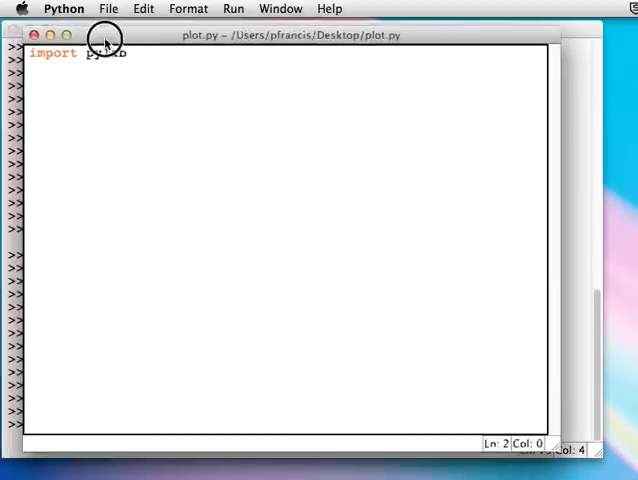
- Run plot.py with Run > Run Module, restarting the shell
left_click(233, 9)
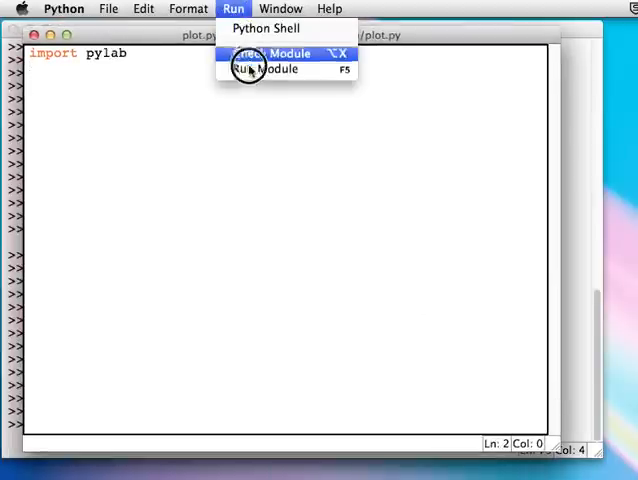
left_click(268, 69)
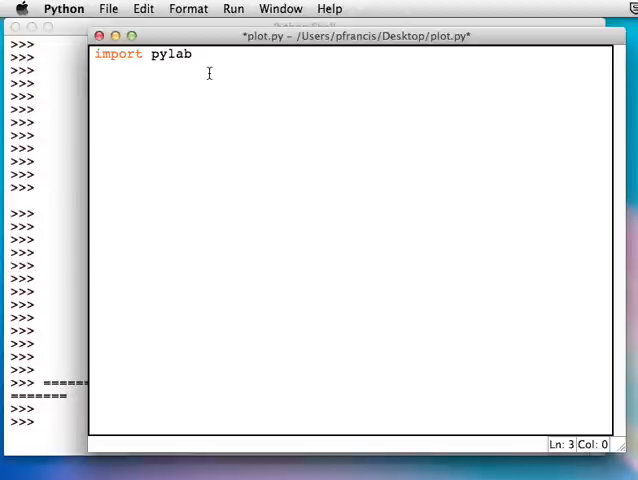
- Type xvalues = pylab.arange(0,10,0.1) and start a print line below it
type("xv")
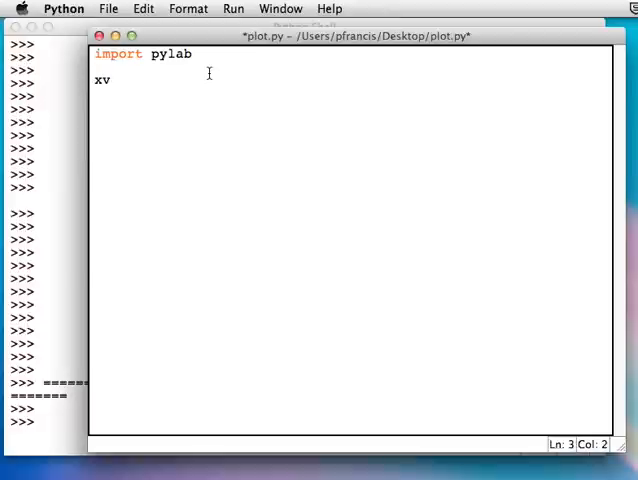
type("alues =")
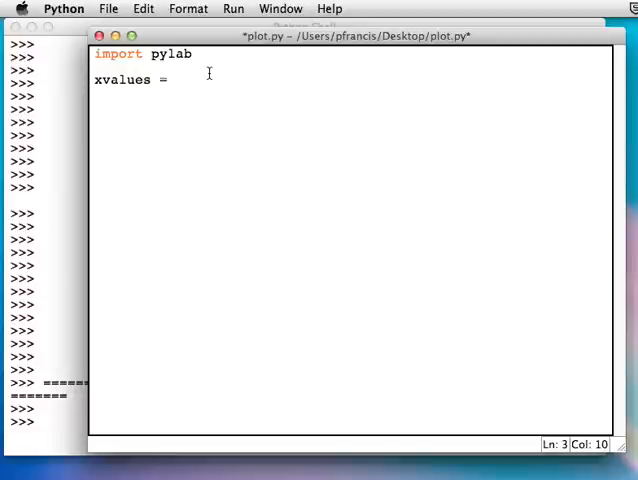
type("pylab.")
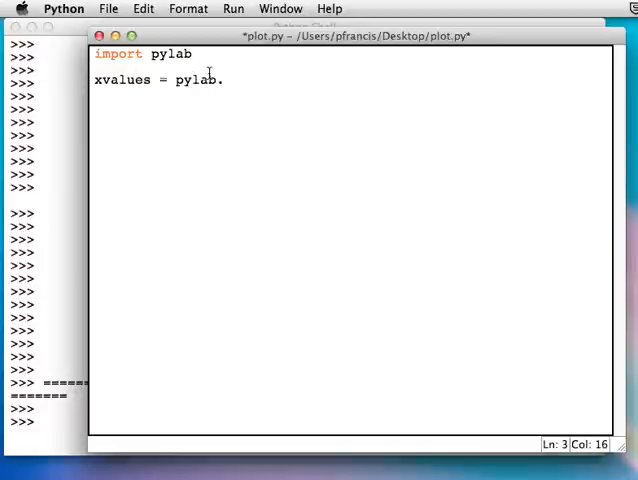
type(".arange")
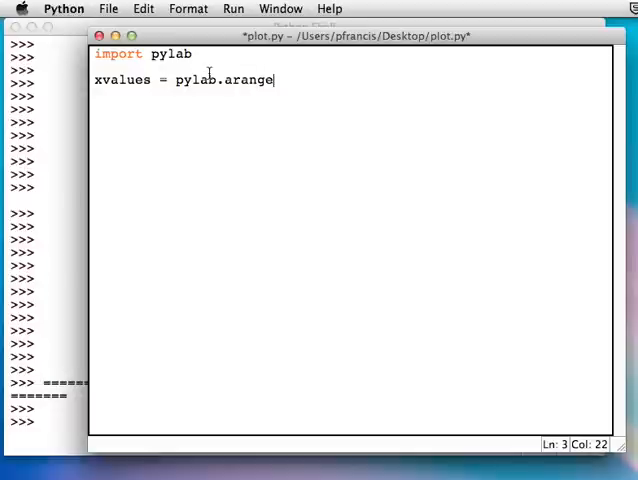
type("(")
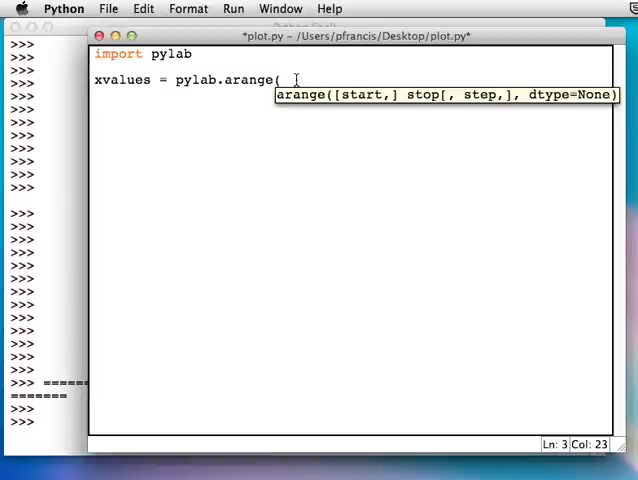
type("0")
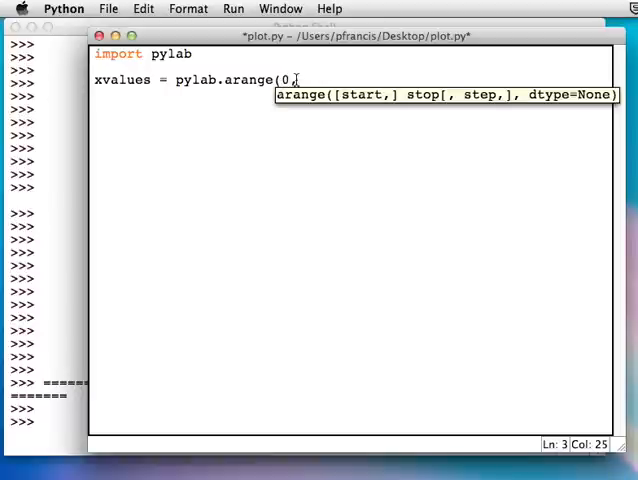
type(",10,0")
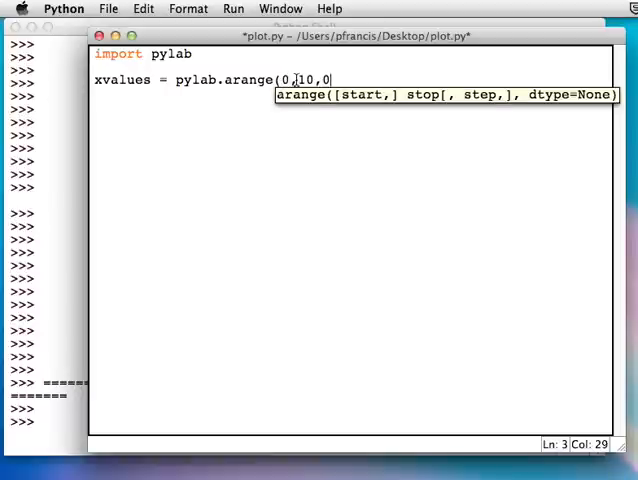
type(".1")
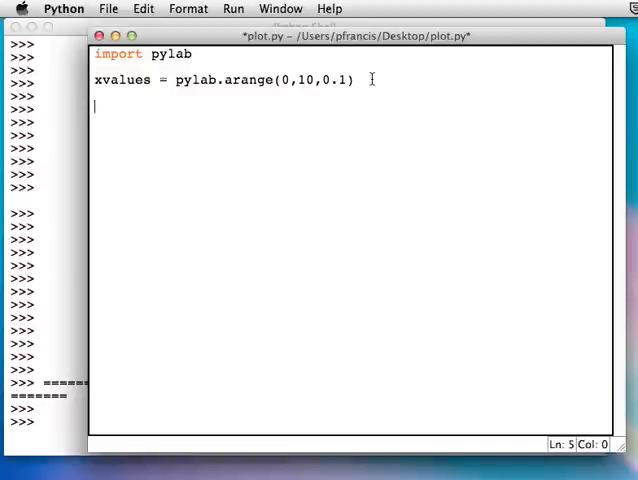
type("print")
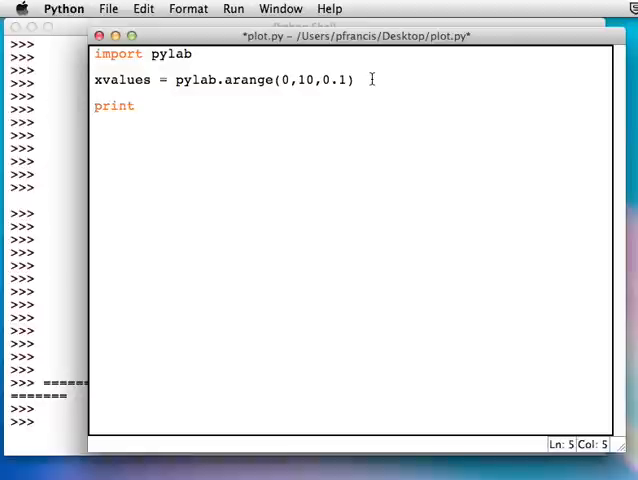
- Complete the line as print(xvalues)
type("(x")
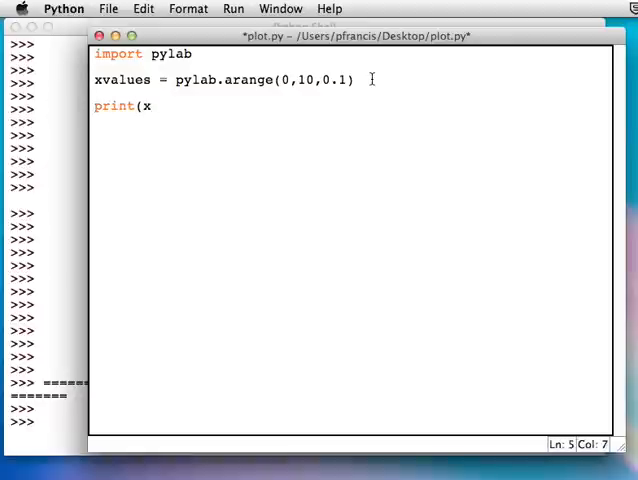
type("values")
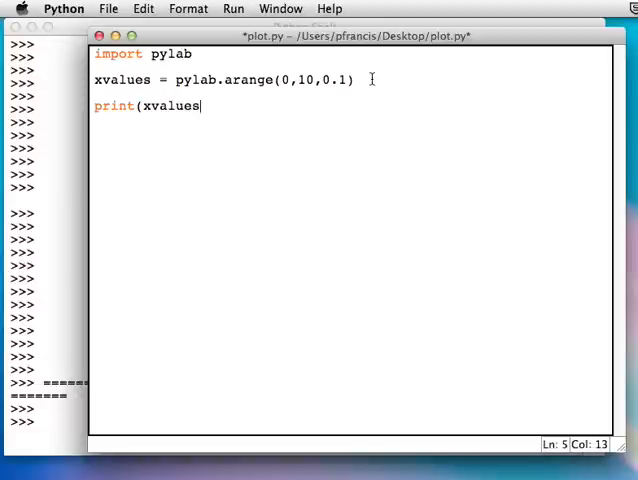
type(")")
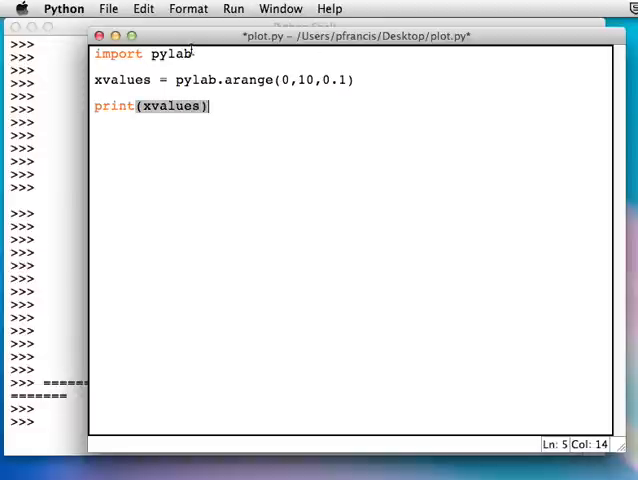
- Save plot.py and run it to list the x values in the shell
left_click(108, 9)
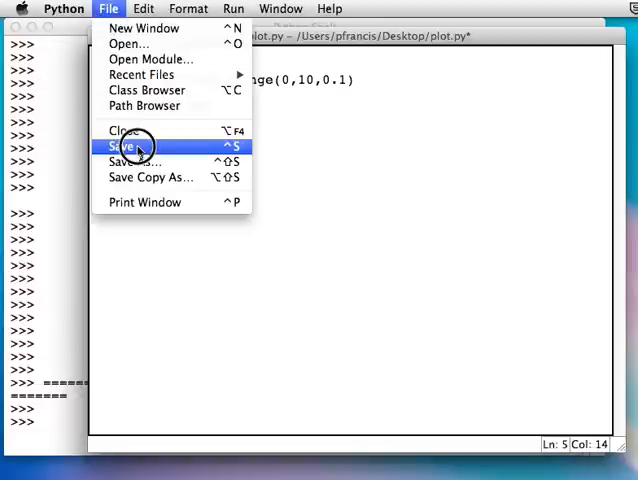
left_click(121, 145)
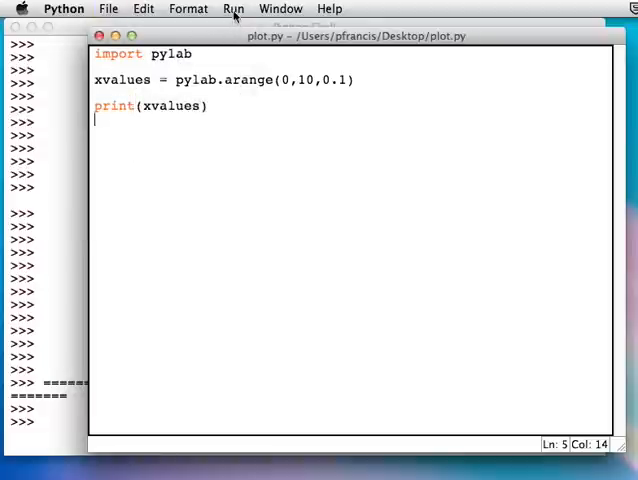
left_click(233, 9)
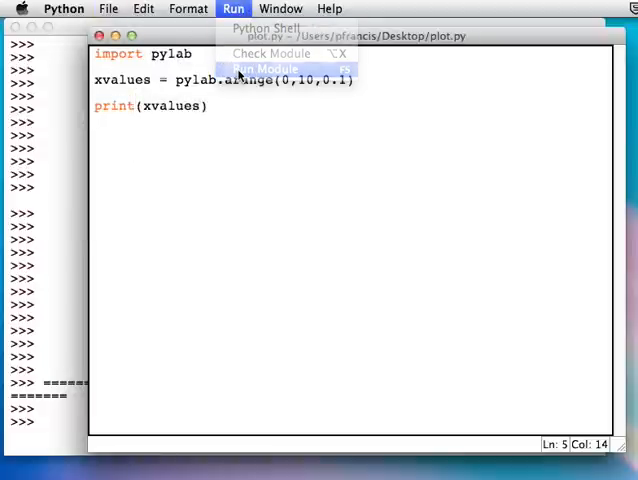
left_click(263, 68)
type("yvalues =")
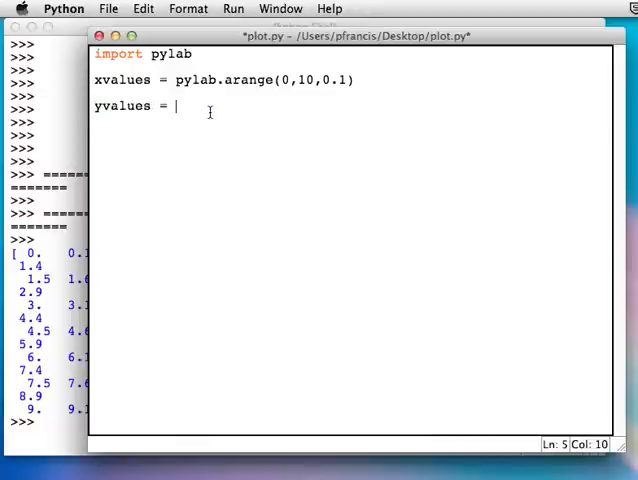
- Add the lines yvalues = pylab.sin(xvalues) and print(yvalues)
type("pylab.a")
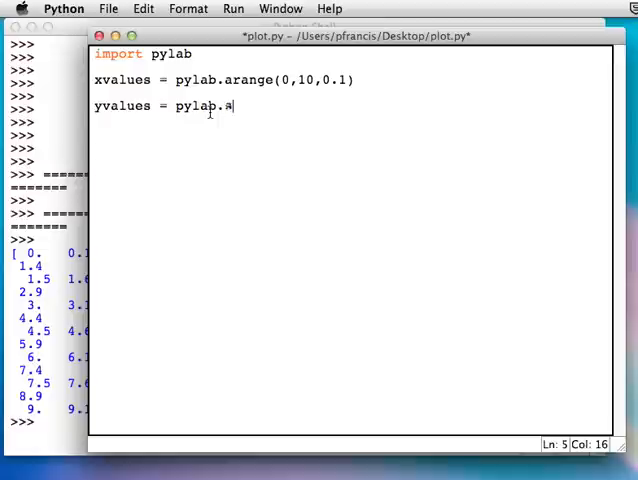
type("sin(")
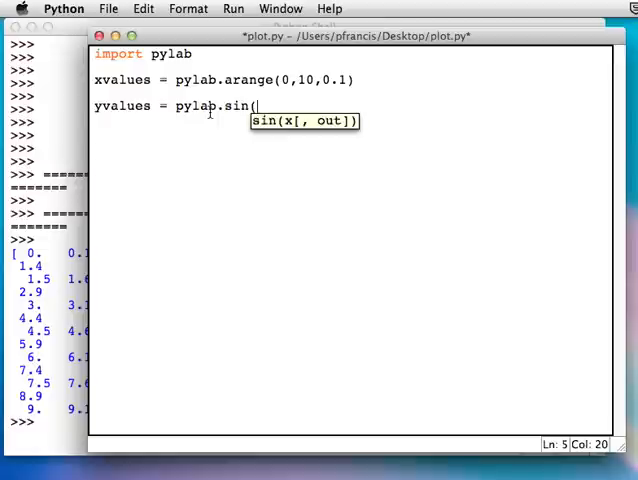
type("xvalues")
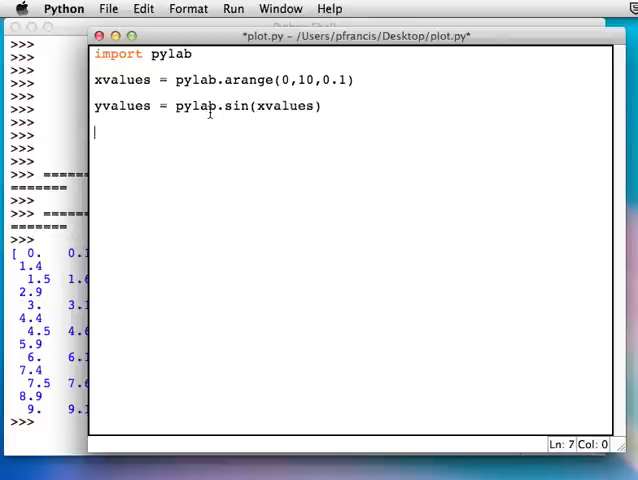
type("yvalue")
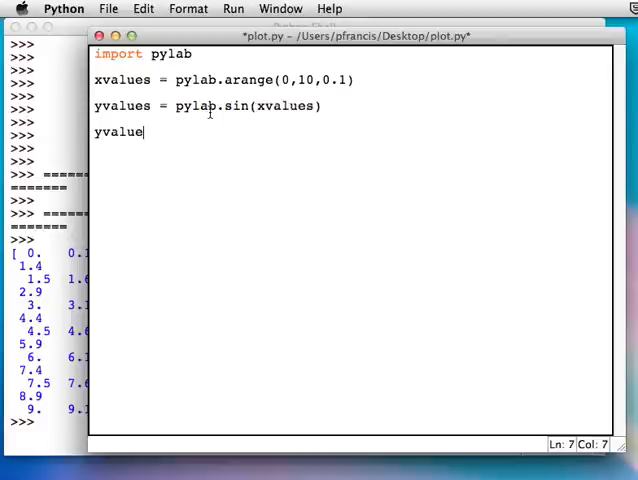
key("backspace")
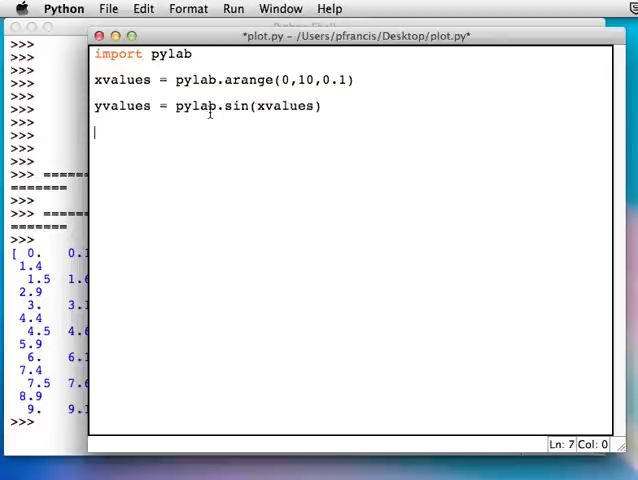
type("print")
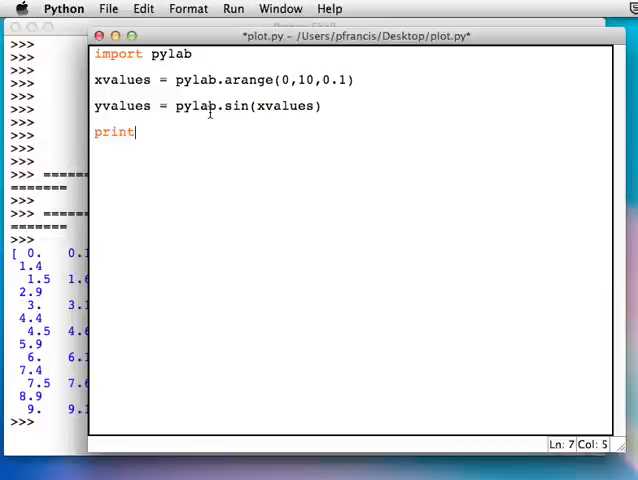
type("(yvalu")
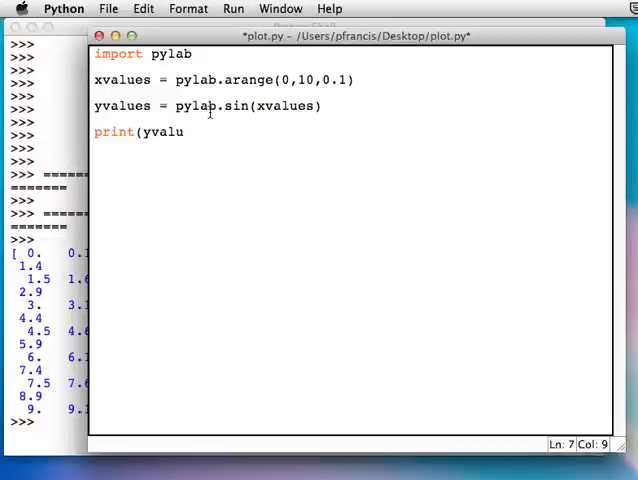
type("es)")
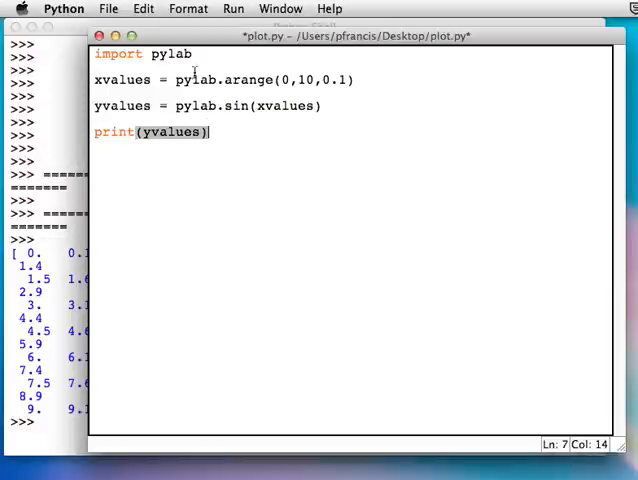
- Save and run plot.py to list the sine values
left_click(108, 9)
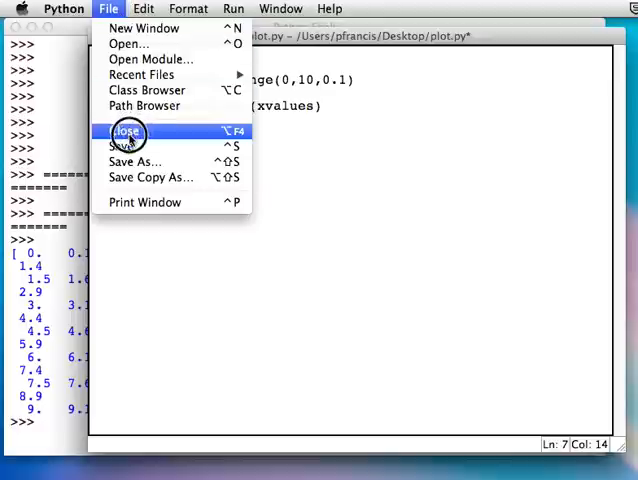
left_click(233, 9)
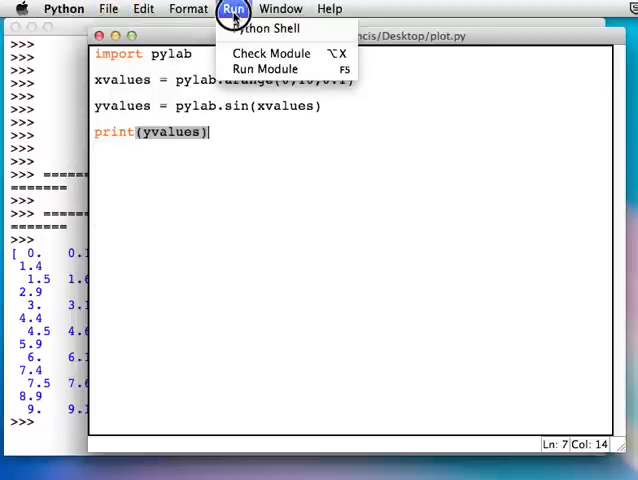
left_click(268, 68)
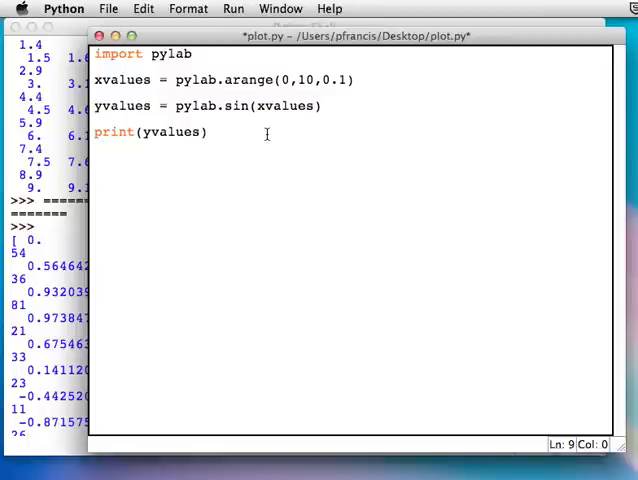
- Add the line pylab.plot(xvalues,yvalues)
type("pylab.plot")
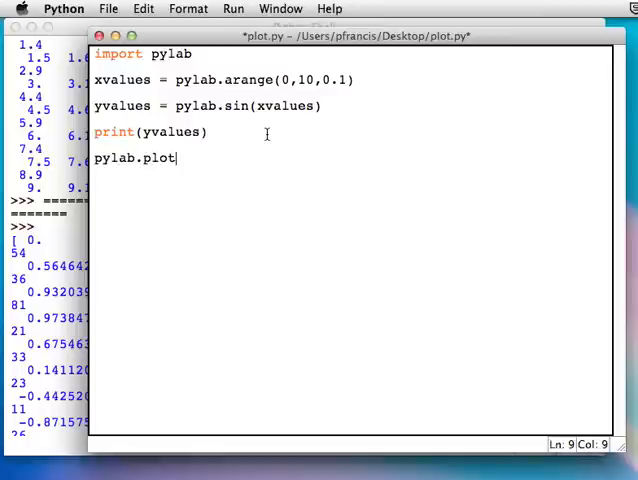
type("(")
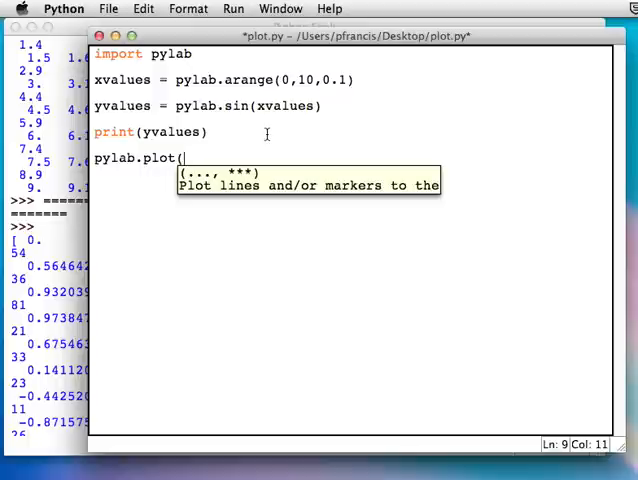
type("xvalue")
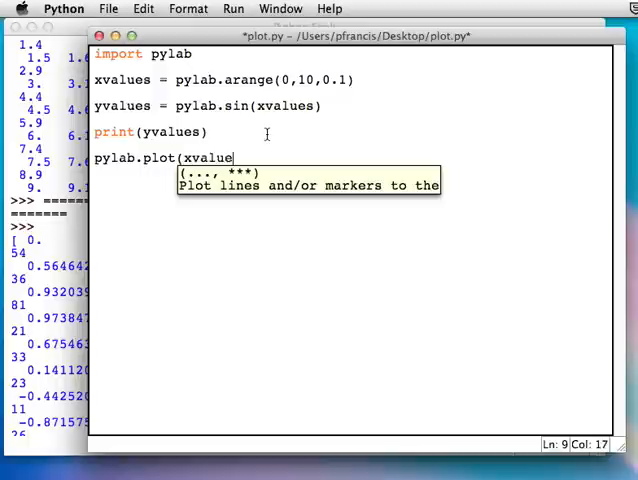
type(",yvalue")
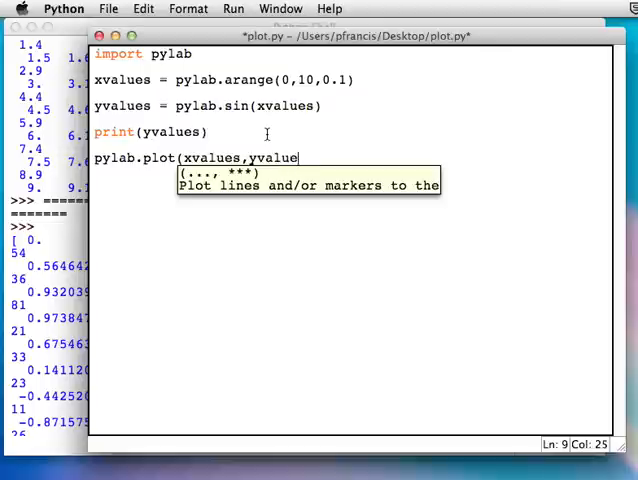
type("s")
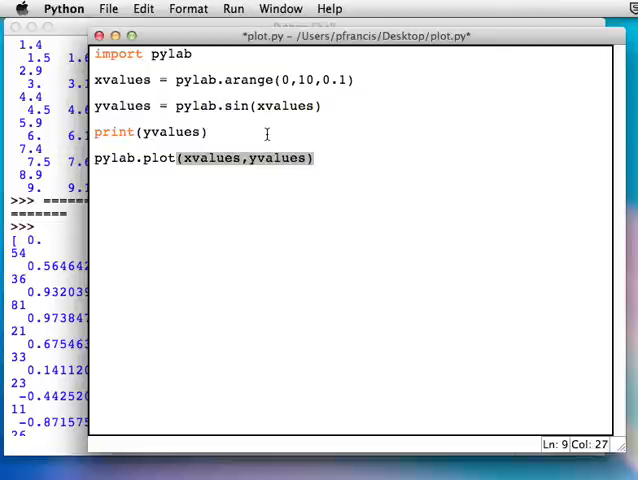
- Save the updated plot.py and run it again
left_click(108, 8)
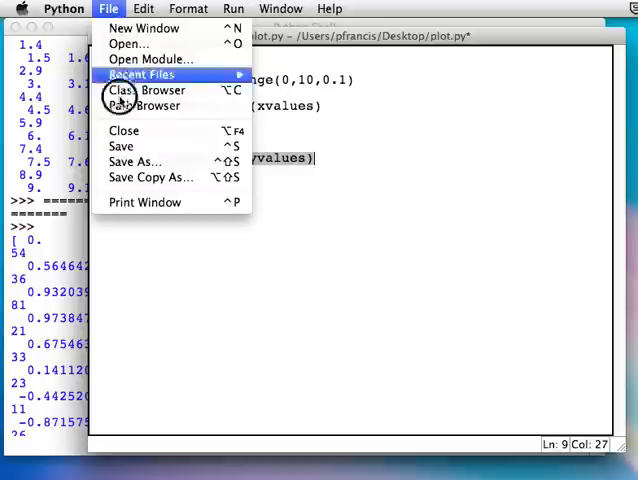
left_click(232, 9)
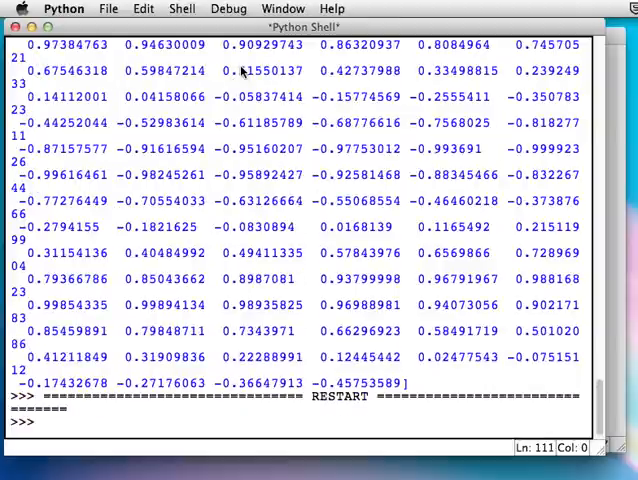
scroll("down", 3)
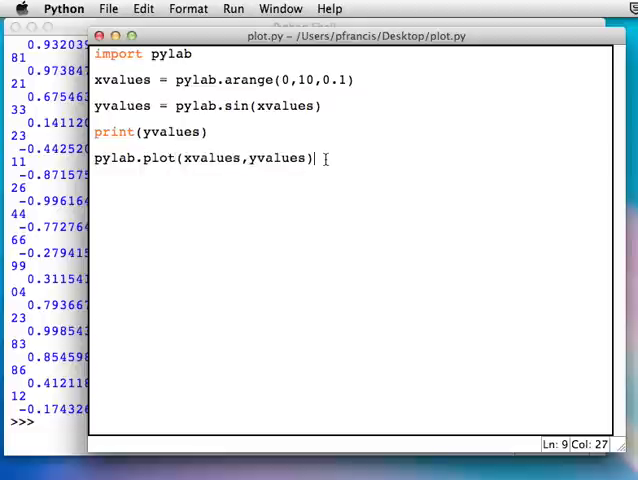
- Add pylab.show() on a new line, save, and run to display the sine figure
key("enter")
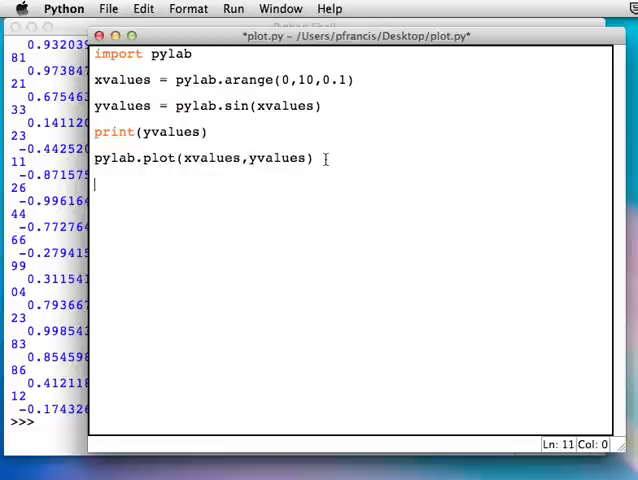
type("pylab.show(")
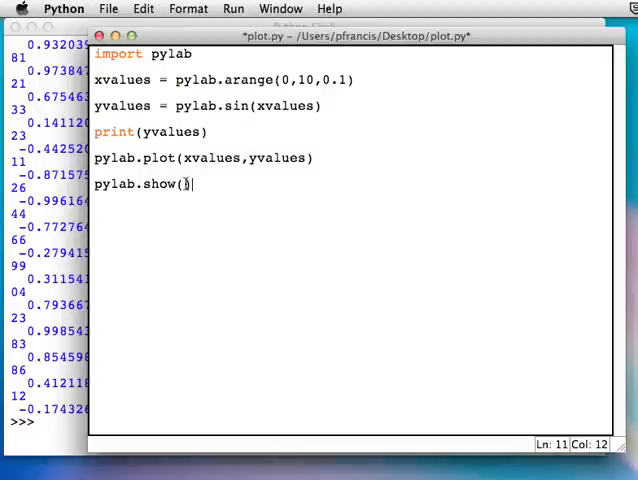
left_click(108, 9)
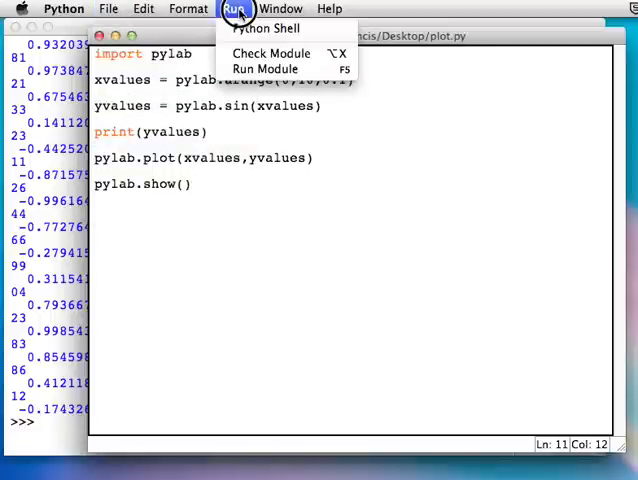
left_click(268, 68)
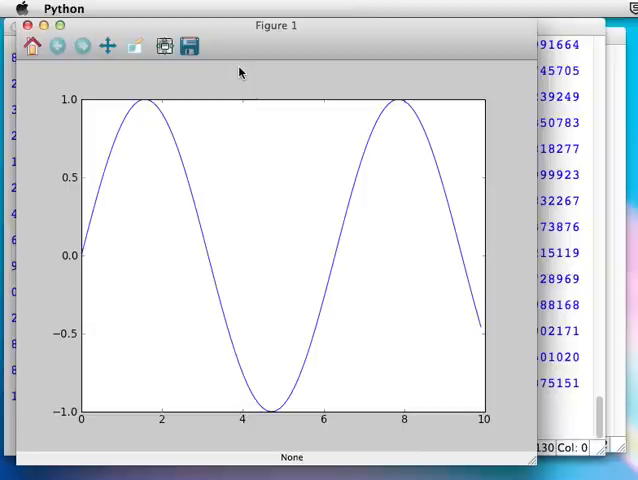
mouse_move(43, 55)
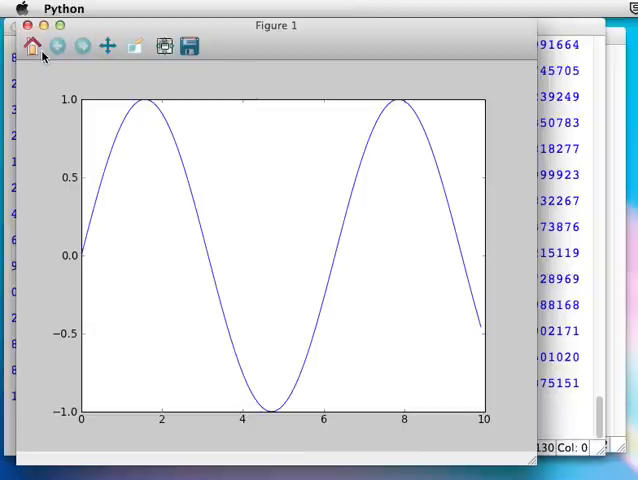